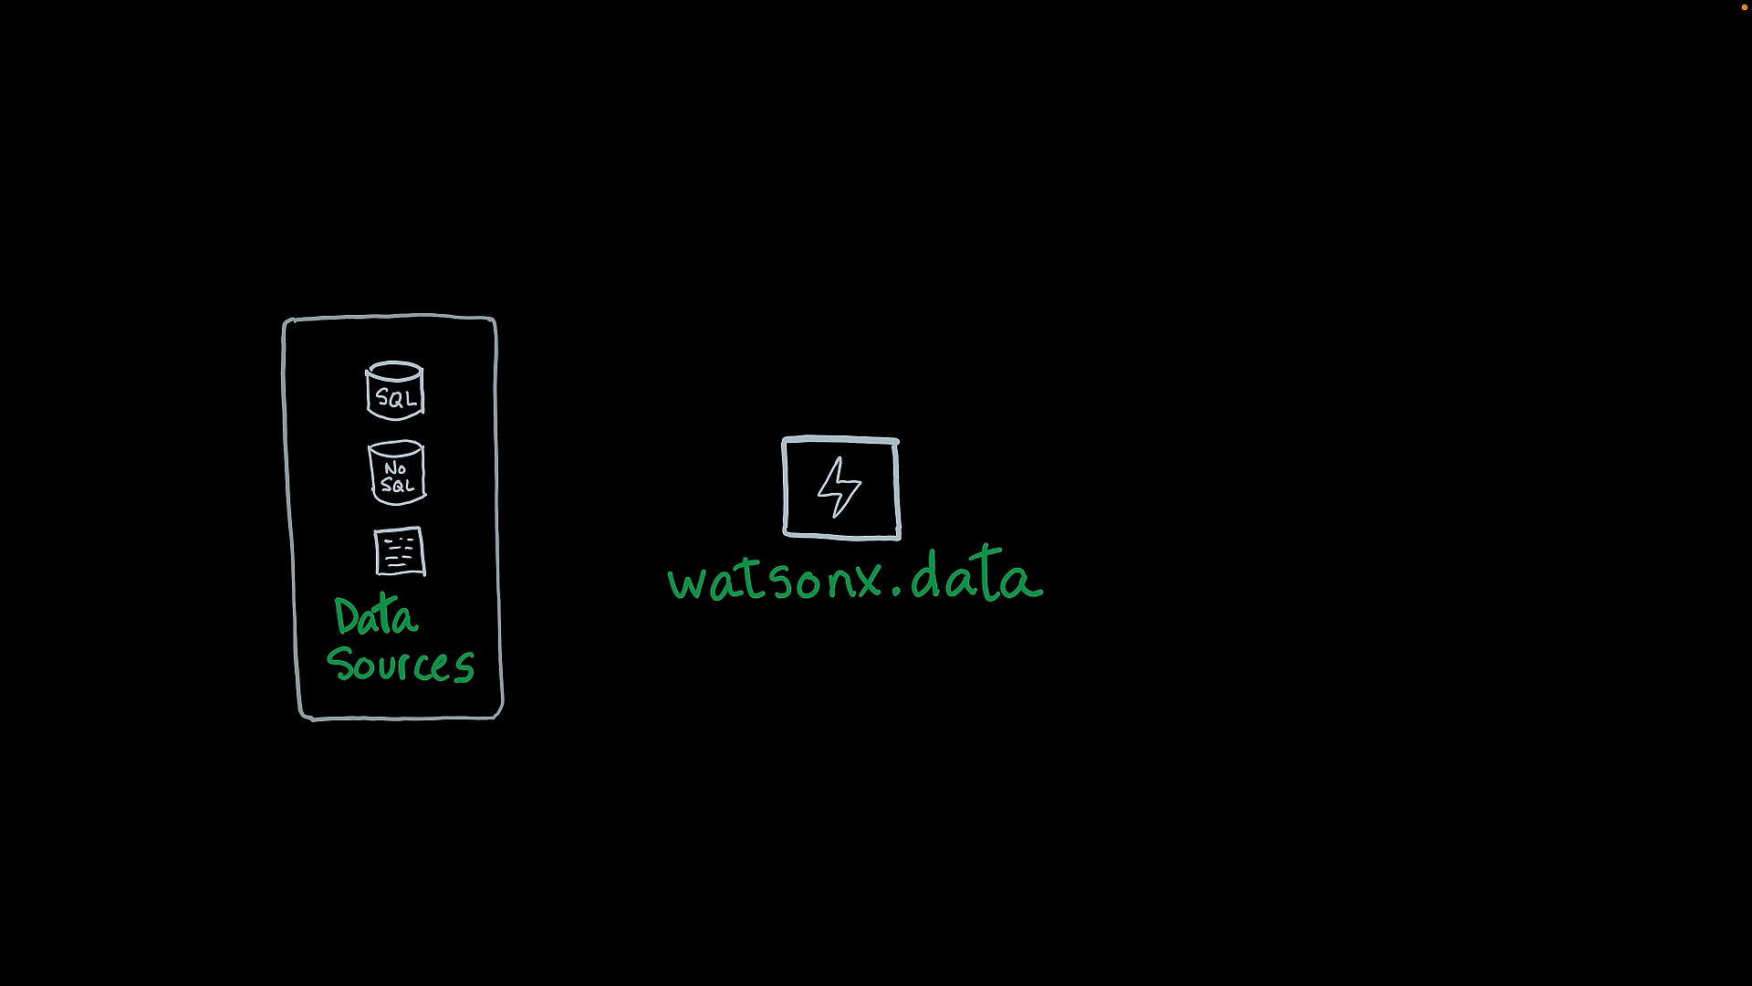
# Sketch the Storage box outline beside Data Sources with a horizontal stroke.
pyautogui.moveTo(497, 495); pyautogui.dragTo(778, 495)
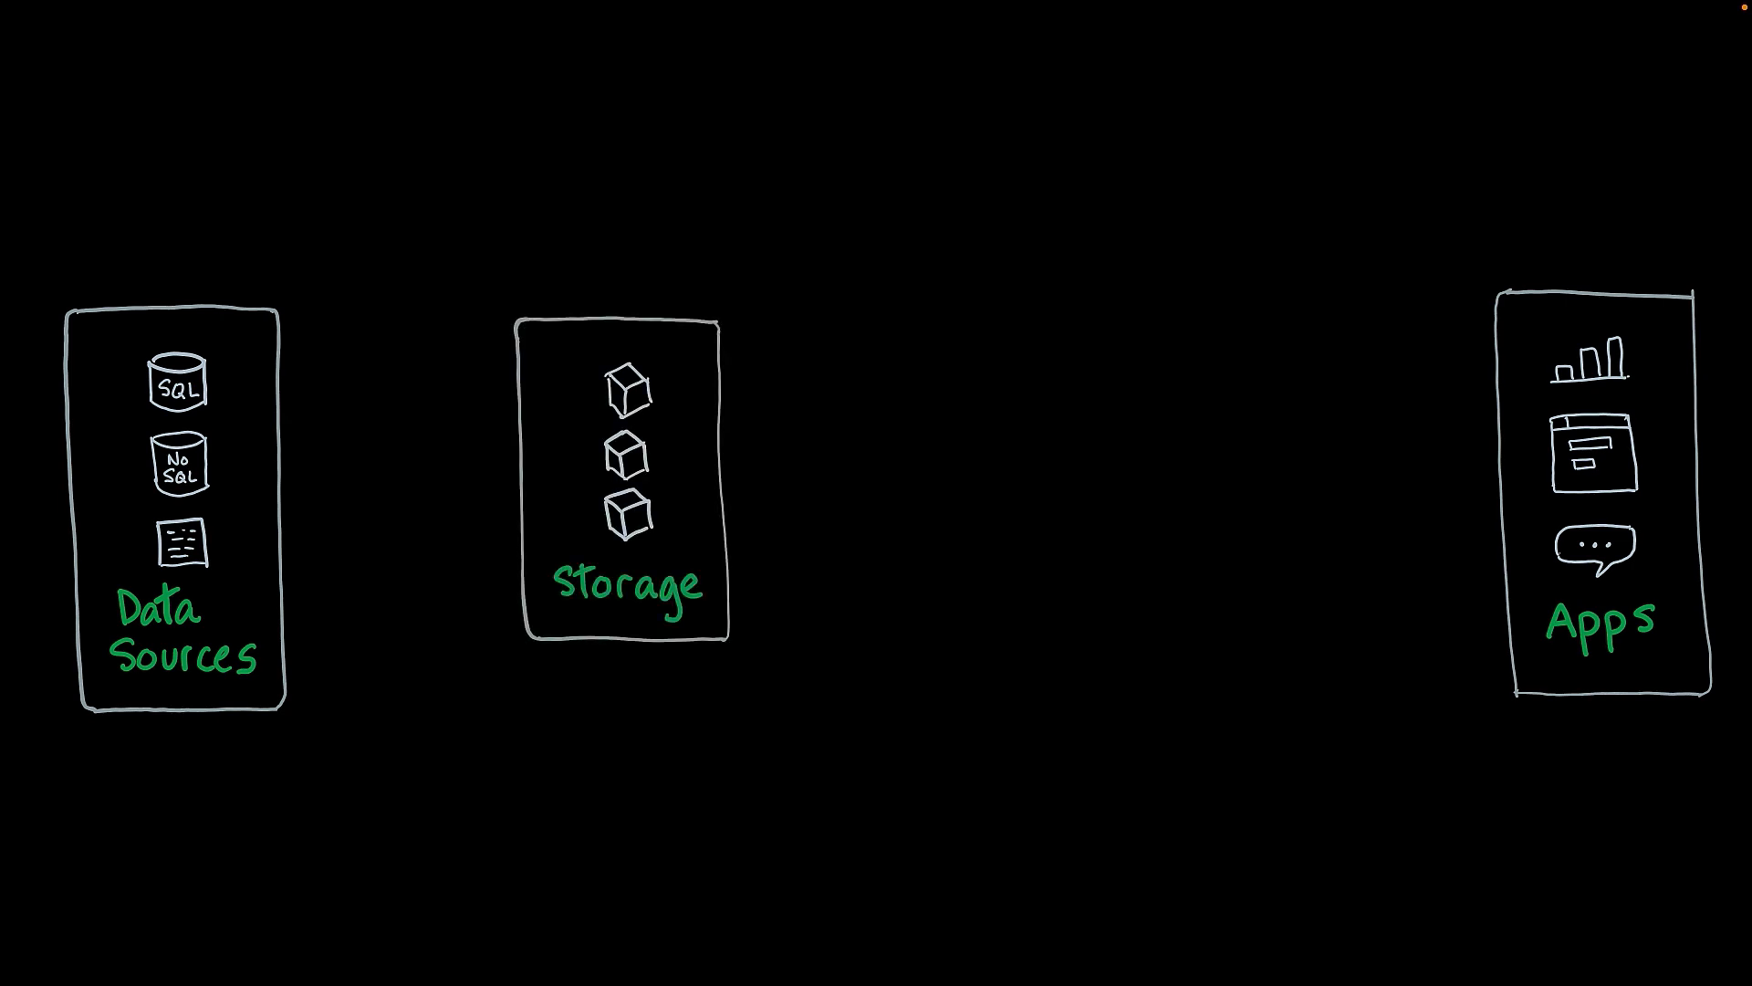
pyautogui.moveTo(285, 491); pyautogui.dragTo(604, 390)
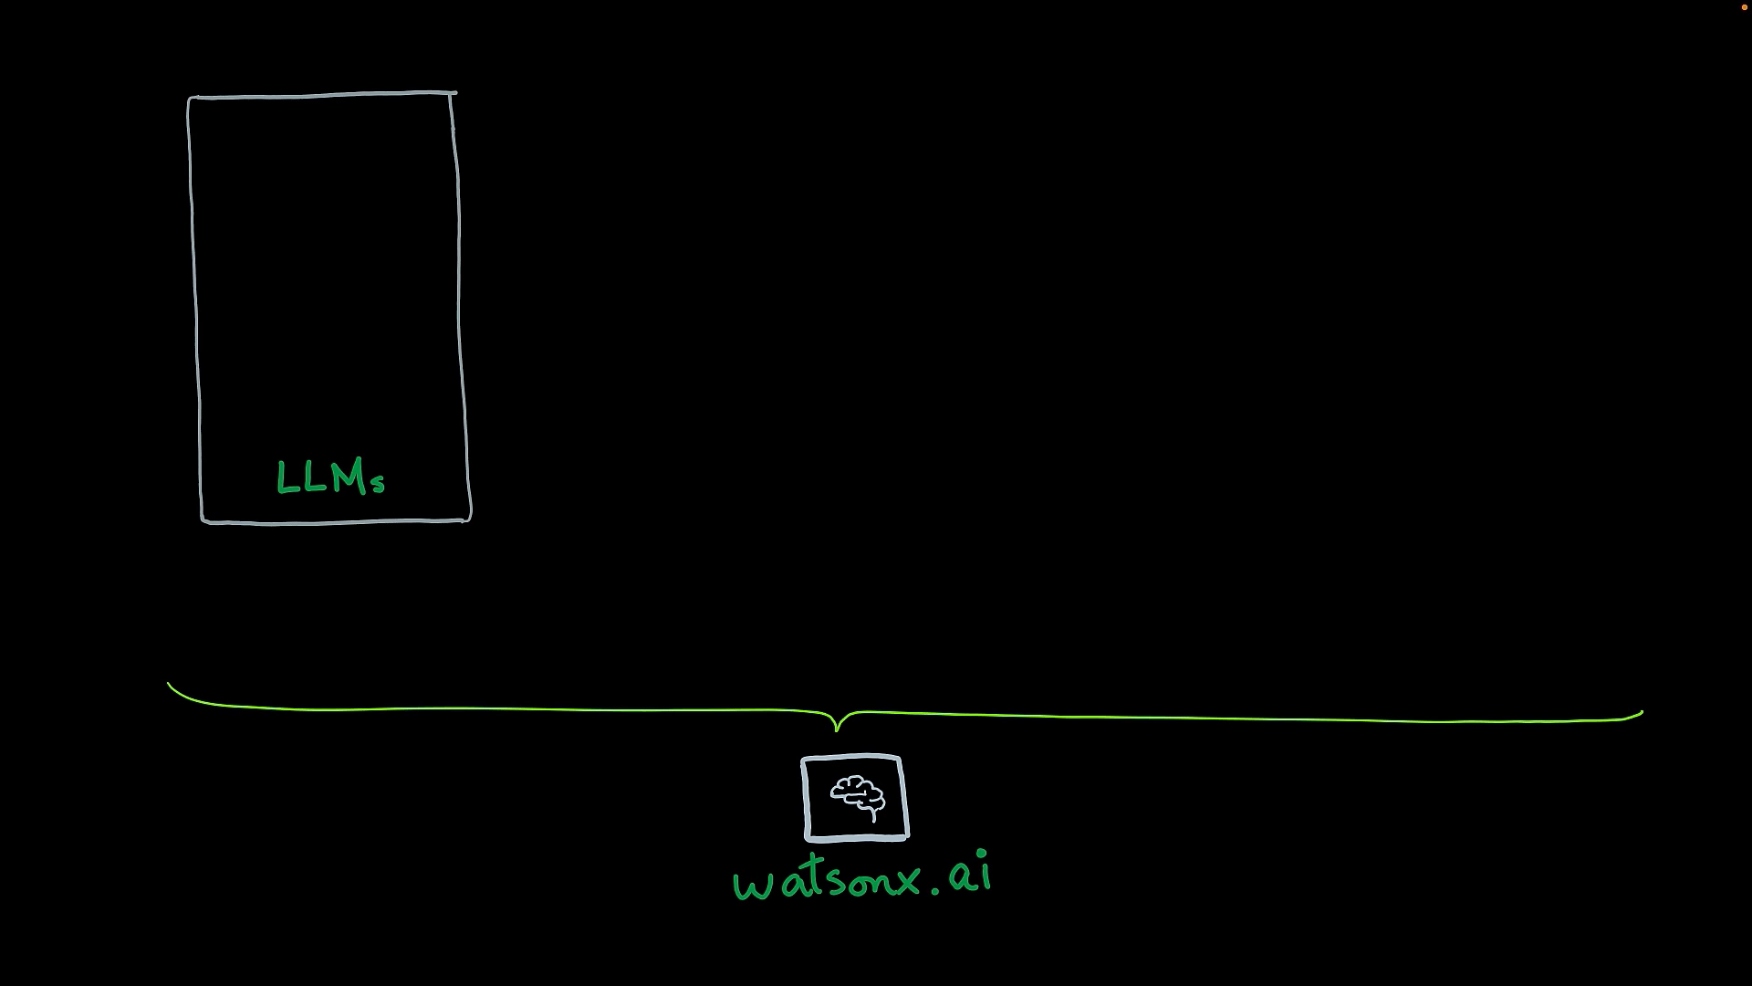
# Label the model boxes inside LLMs as 'granite' and 'deepseek-r1'.
pyautogui.write('granite')
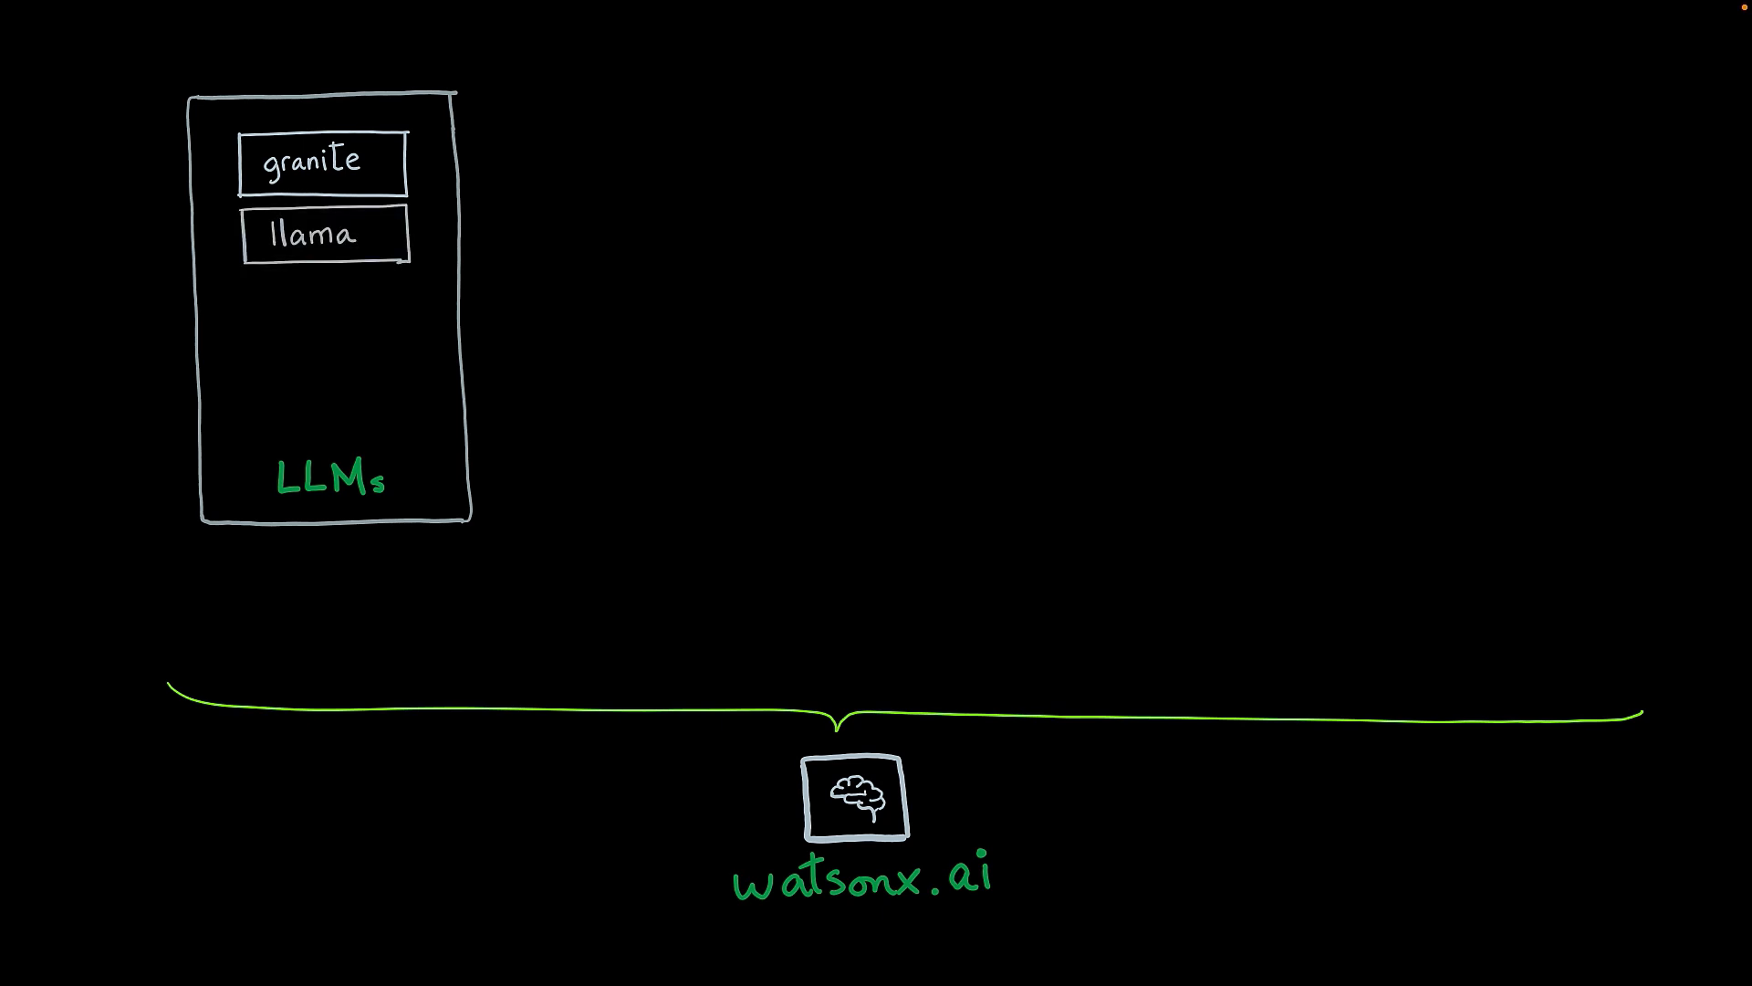
pyautogui.write('deepseek-r1')
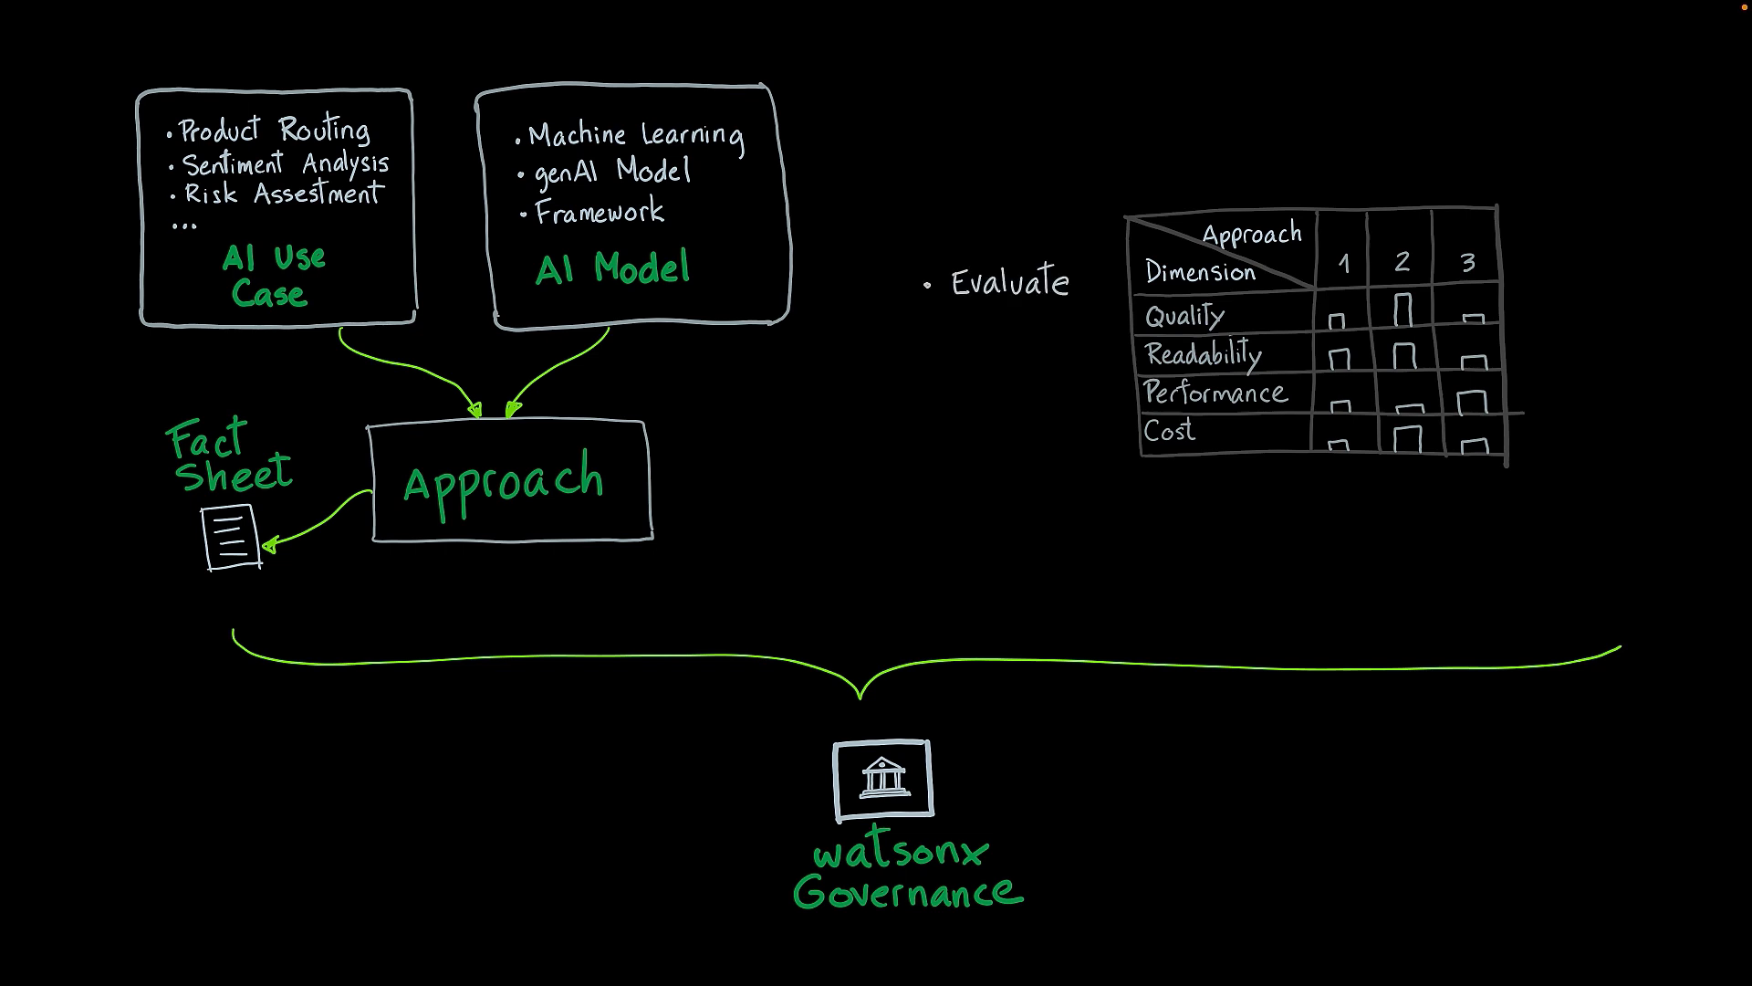
# Handwrite 'Monitor' as a bullet beneath 'Evaluate' beside the evaluation table.
pyautogui.write('Monitor')
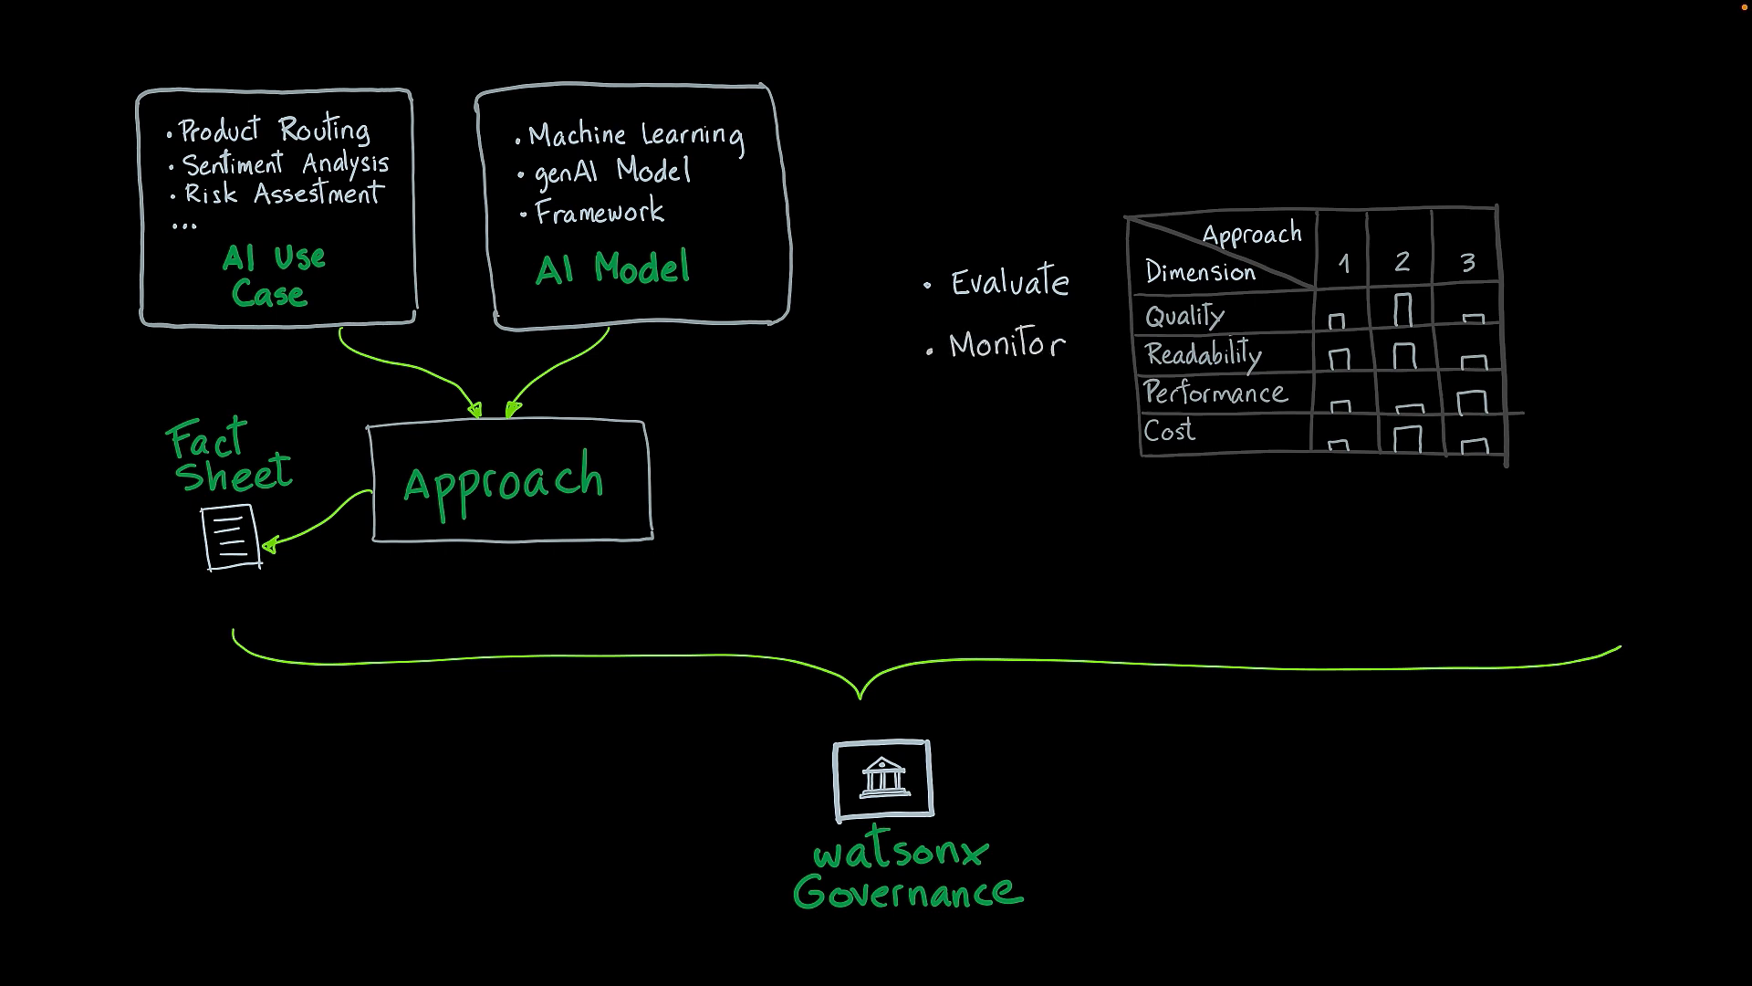